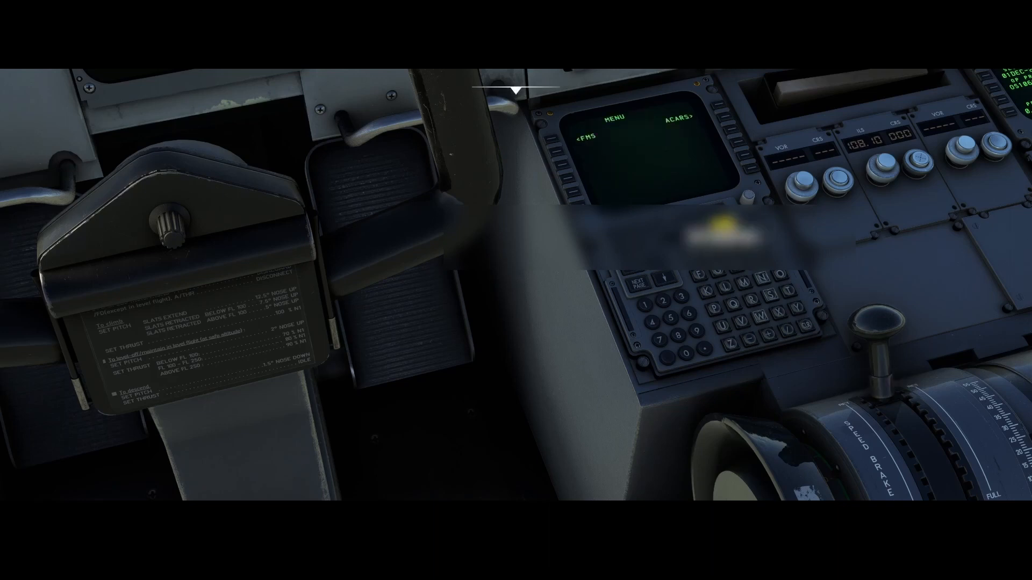
Step: Press the <FMS line key on the CDU menu to show the INIT page
{"action": "left_click", "coordinate": [720, 115]}
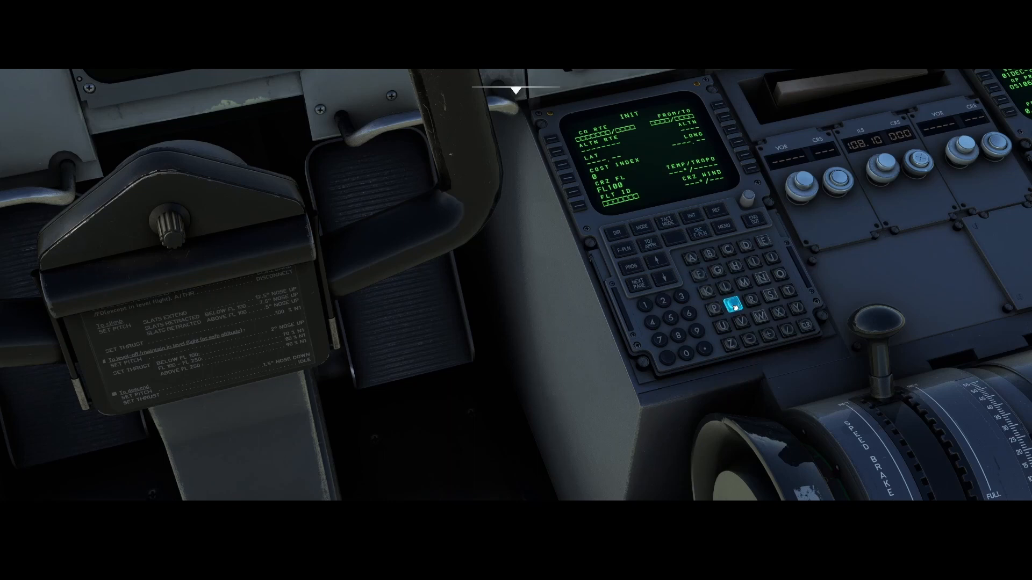
{"action": "mouse_move", "coordinate": [701, 278]}
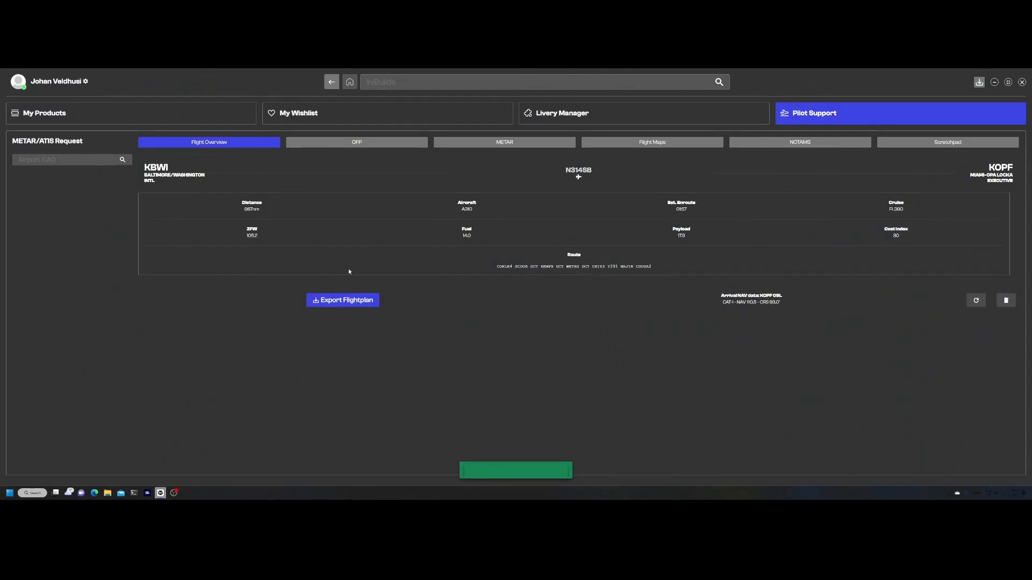
{"action": "mouse_move", "coordinate": [490, 244]}
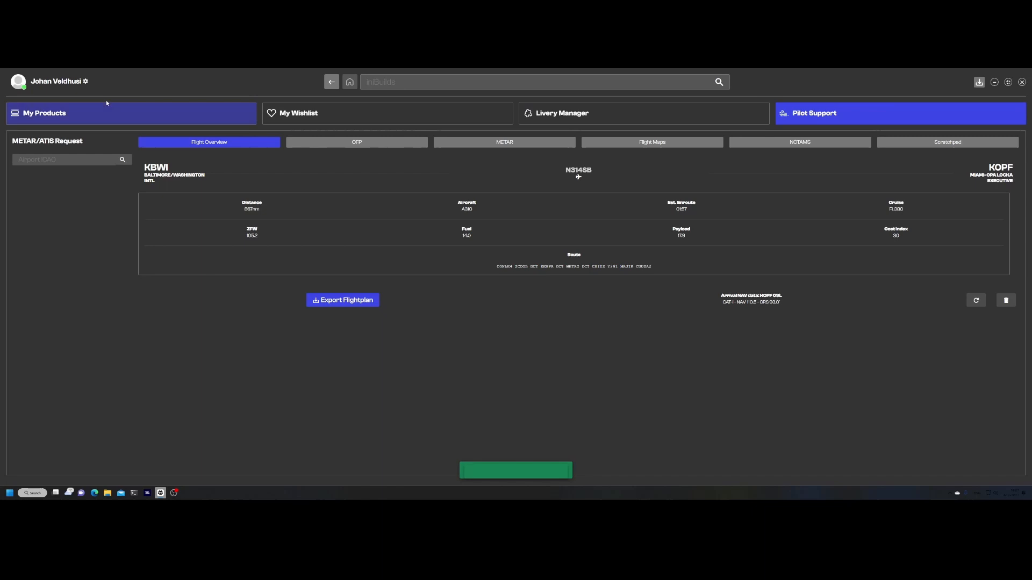
{"action": "mouse_move", "coordinate": [499, 361]}
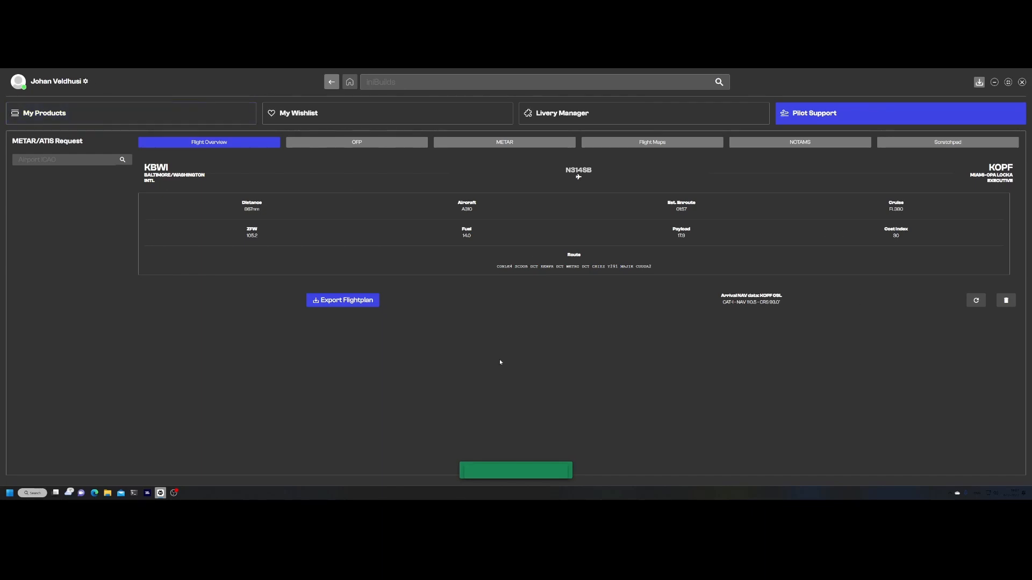
{"action": "mouse_move", "coordinate": [780, 197]}
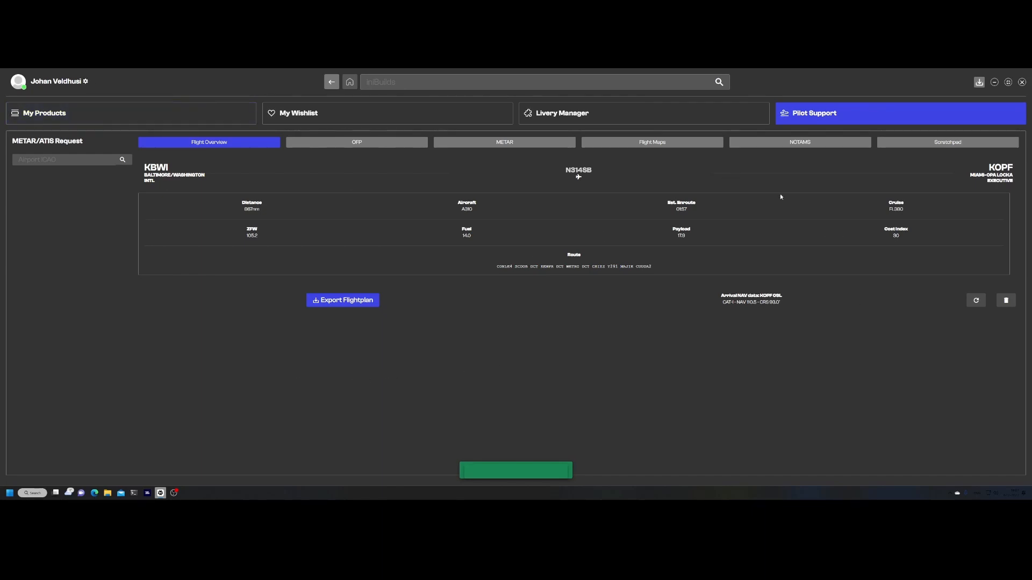
{"action": "mouse_move", "coordinate": [759, 244]}
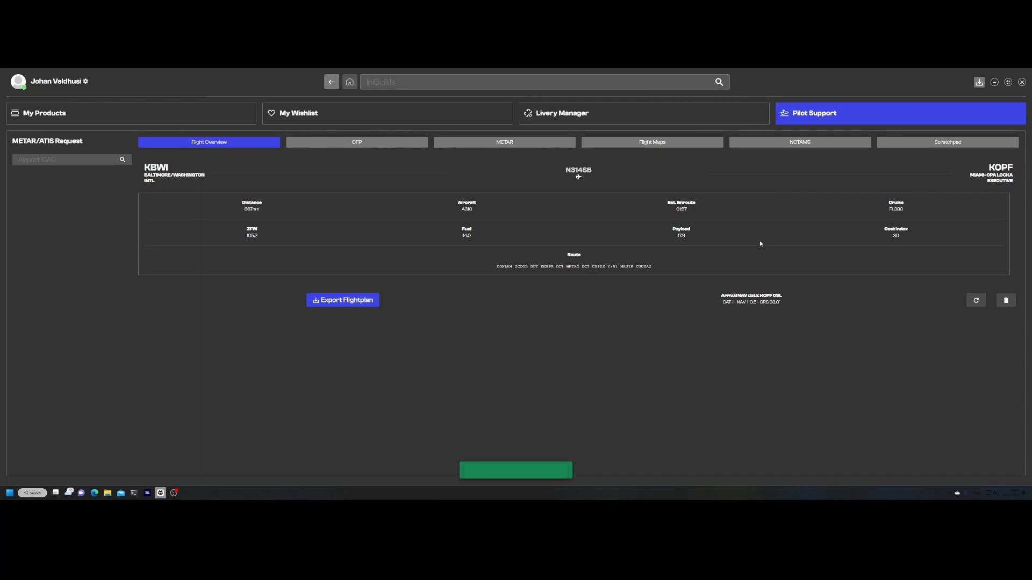
{"action": "mouse_move", "coordinate": [360, 303]}
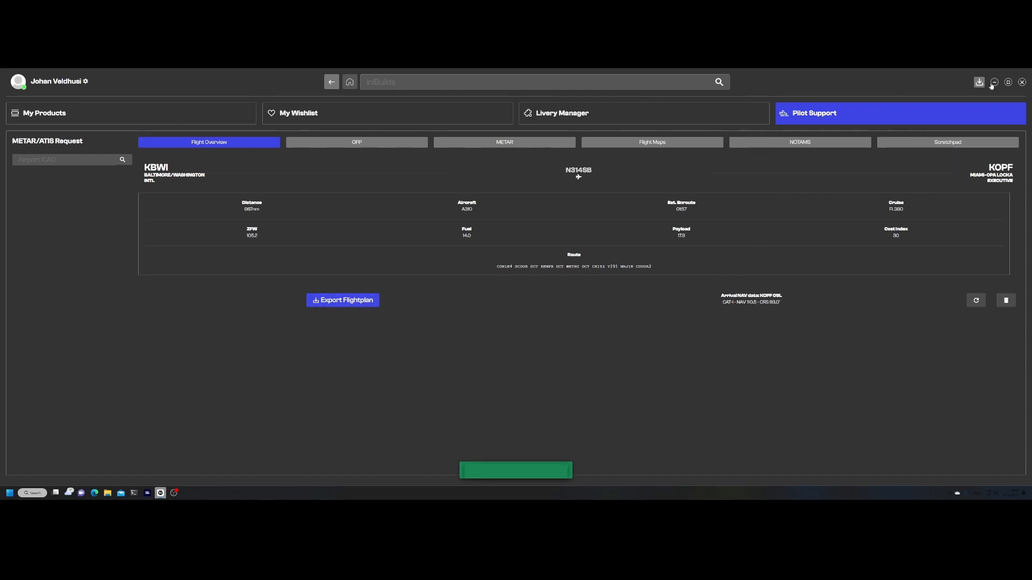
Step: Minimize iniBuilds Manager after reviewing the KBWI–KOPF flight overview
{"action": "left_click", "coordinate": [342, 299]}
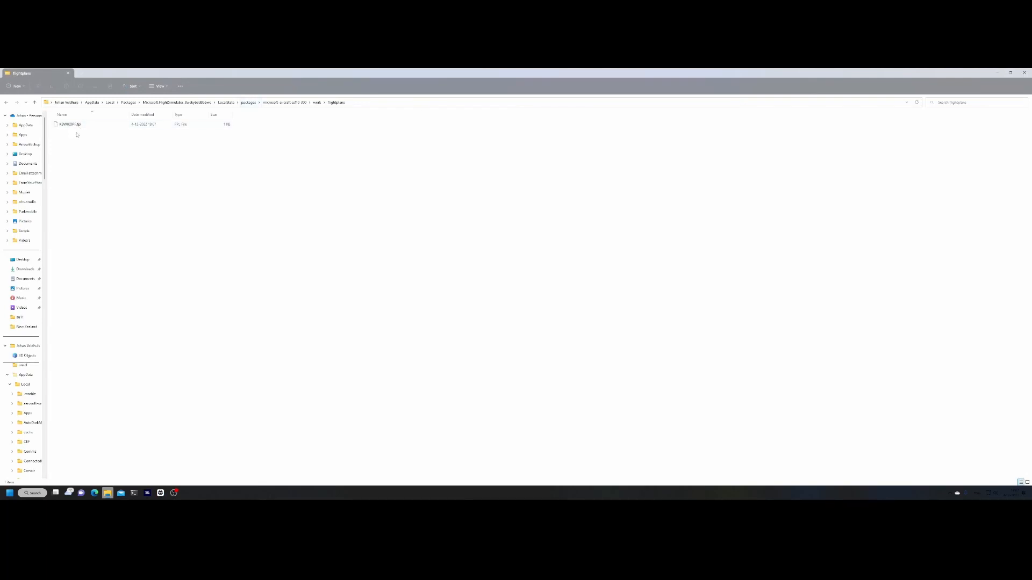
{"action": "mouse_move", "coordinate": [283, 119]}
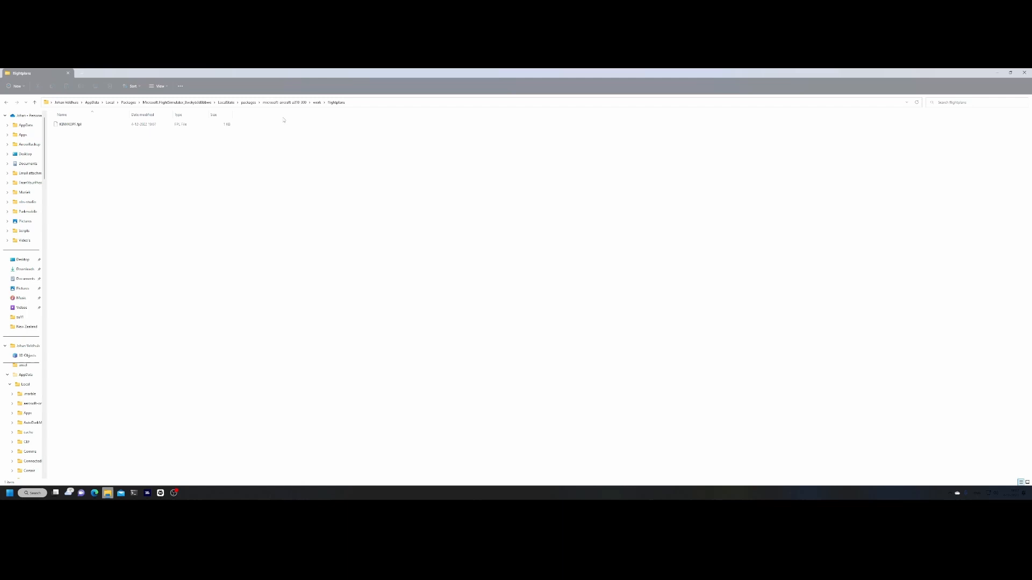
{"action": "mouse_move", "coordinate": [258, 139]}
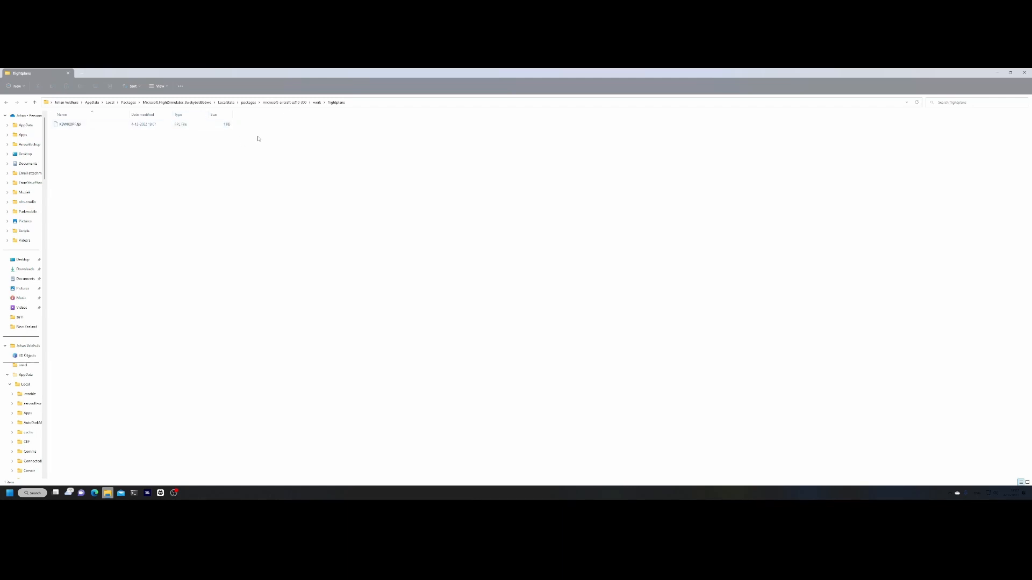
{"action": "mouse_move", "coordinate": [214, 152]}
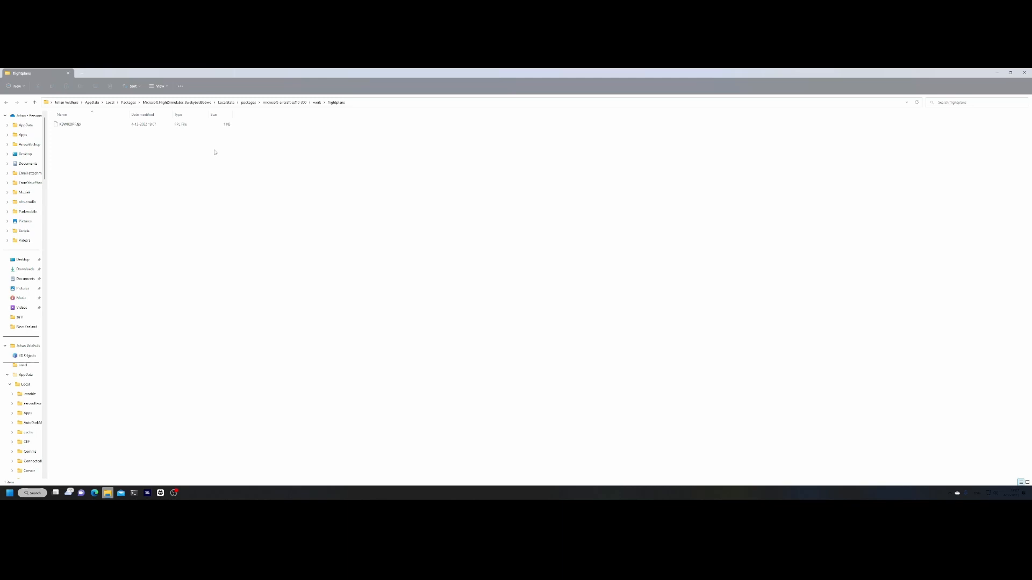
{"action": "mouse_move", "coordinate": [175, 370]}
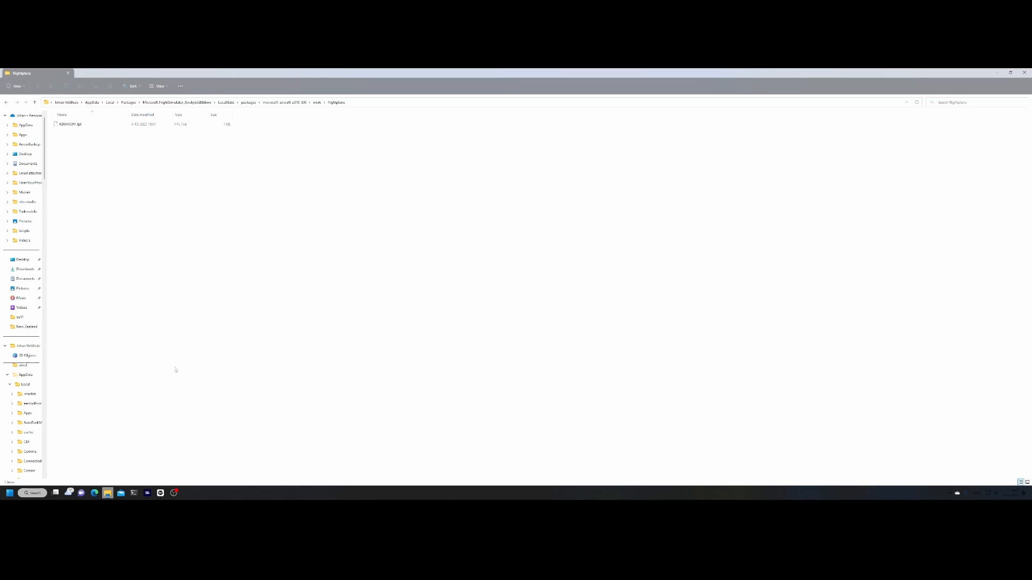
Step: Switch from File Explorer to the browser showing the SimBrief briefing
{"action": "left_click", "coordinate": [95, 493]}
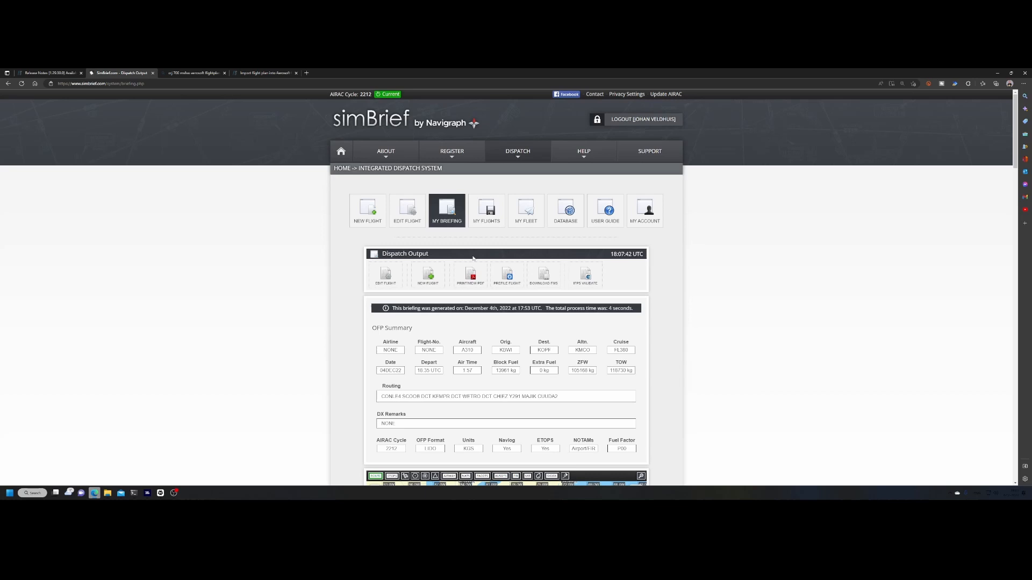
{"action": "mouse_move", "coordinate": [486, 209]}
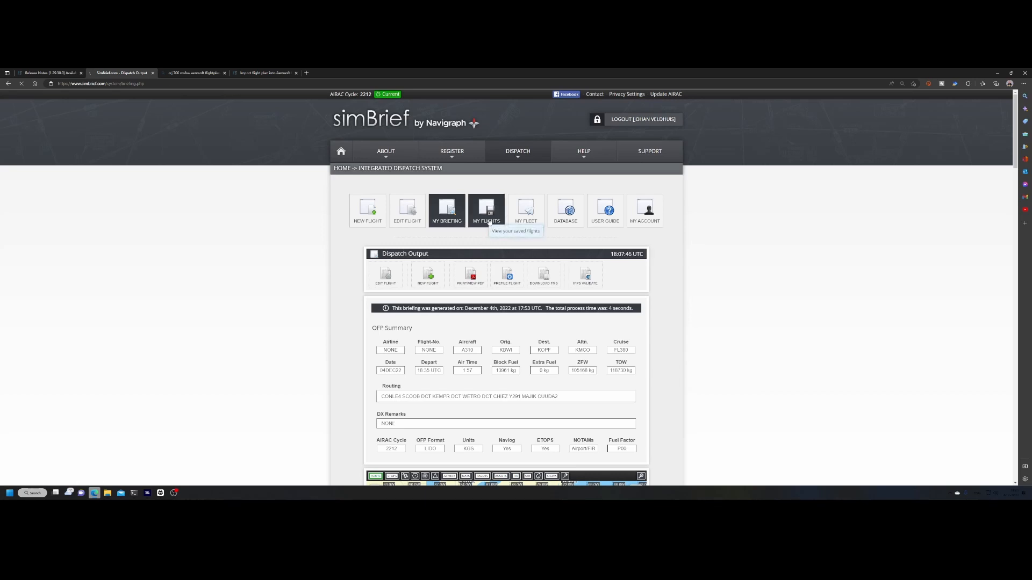
Step: Open MY FLIGHTS in SimBrief to show the Saved Flights table
{"action": "left_click", "coordinate": [486, 209]}
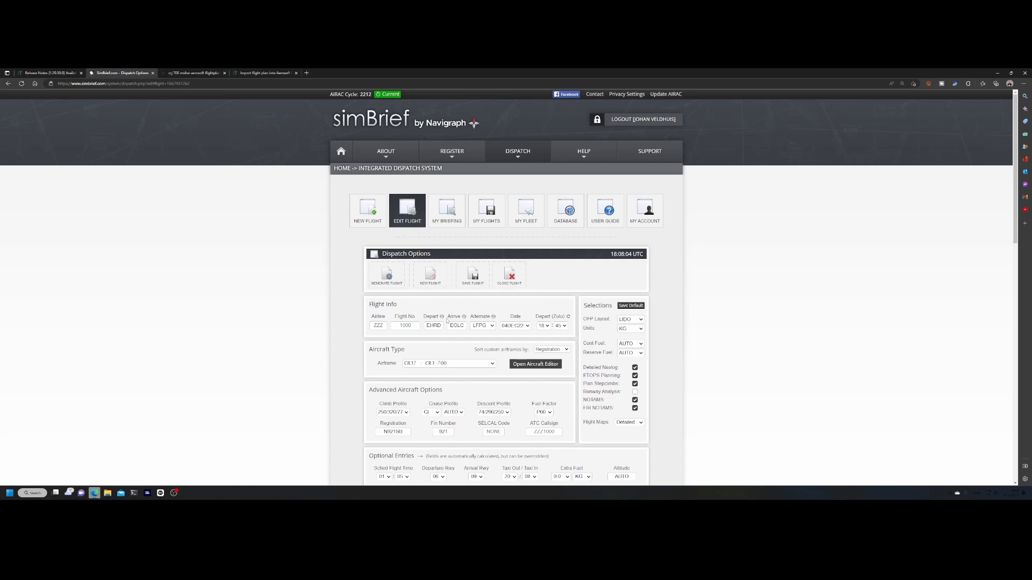
{"action": "mouse_move", "coordinate": [406, 211]}
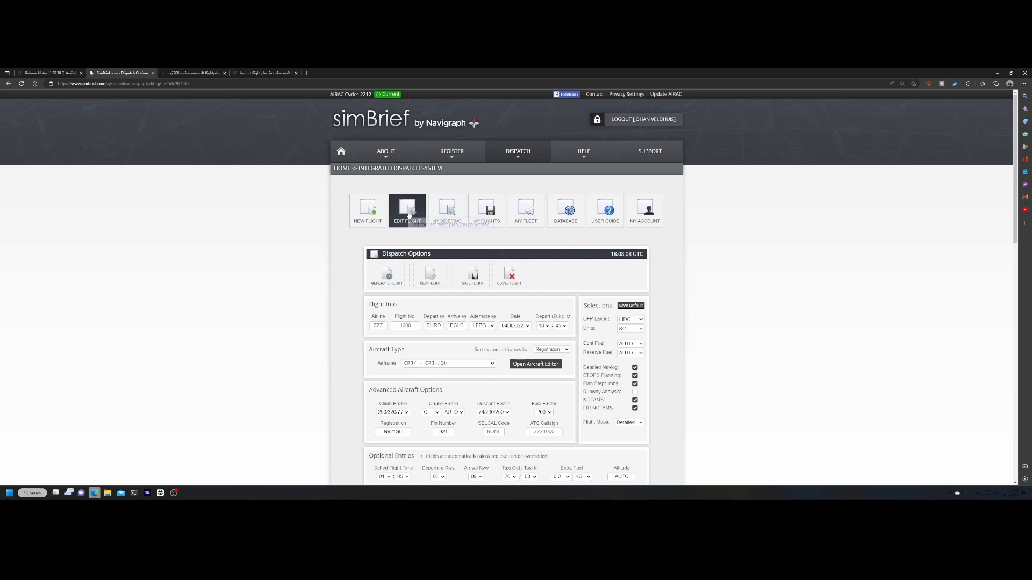
{"action": "left_click", "coordinate": [486, 209]}
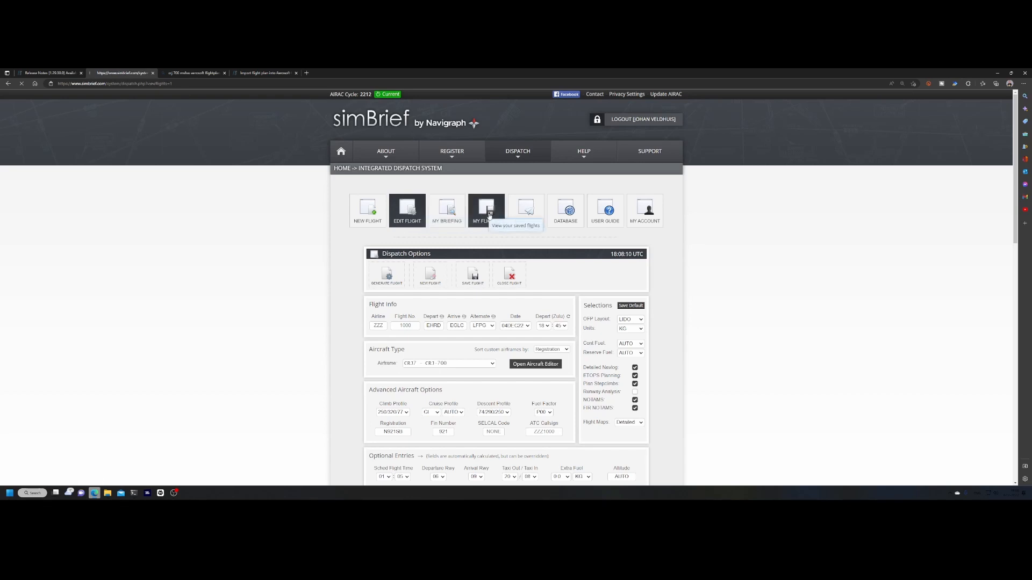
{"action": "left_click", "coordinate": [486, 211]}
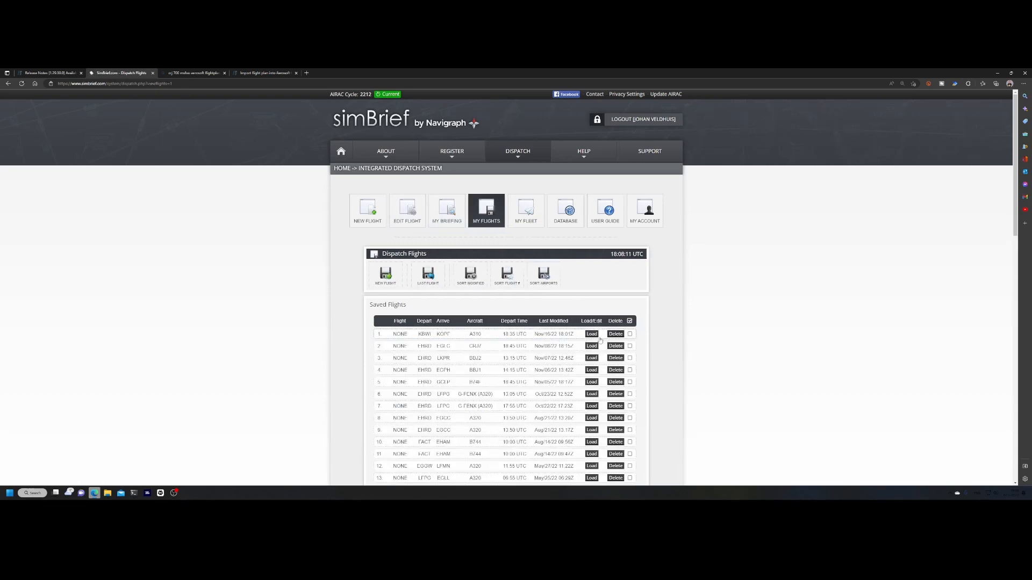
Step: Load the KBWI–KOPF A310 row from Saved Flights into Edit Flight
{"action": "left_click", "coordinate": [591, 334]}
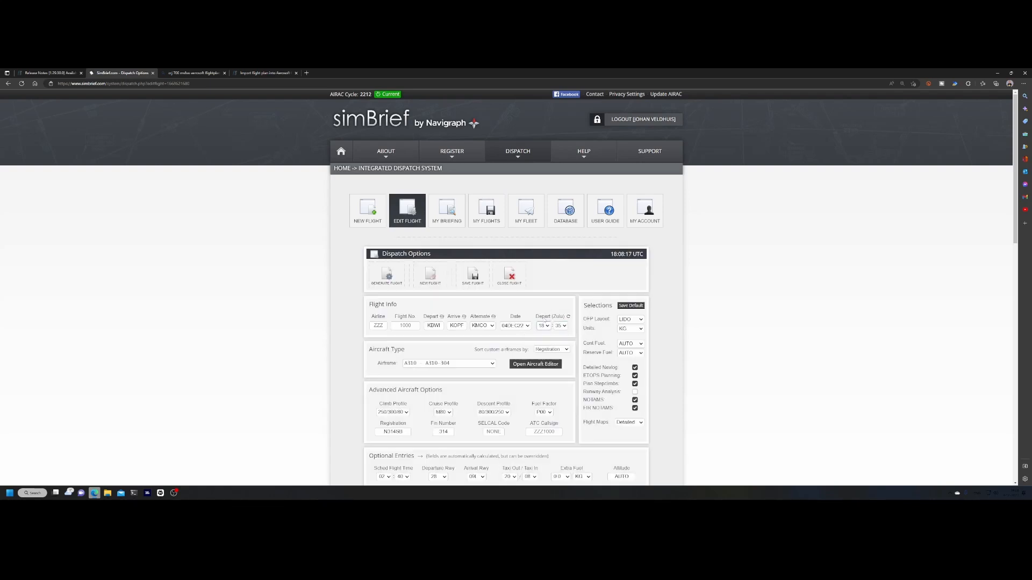
{"action": "mouse_move", "coordinate": [387, 276]}
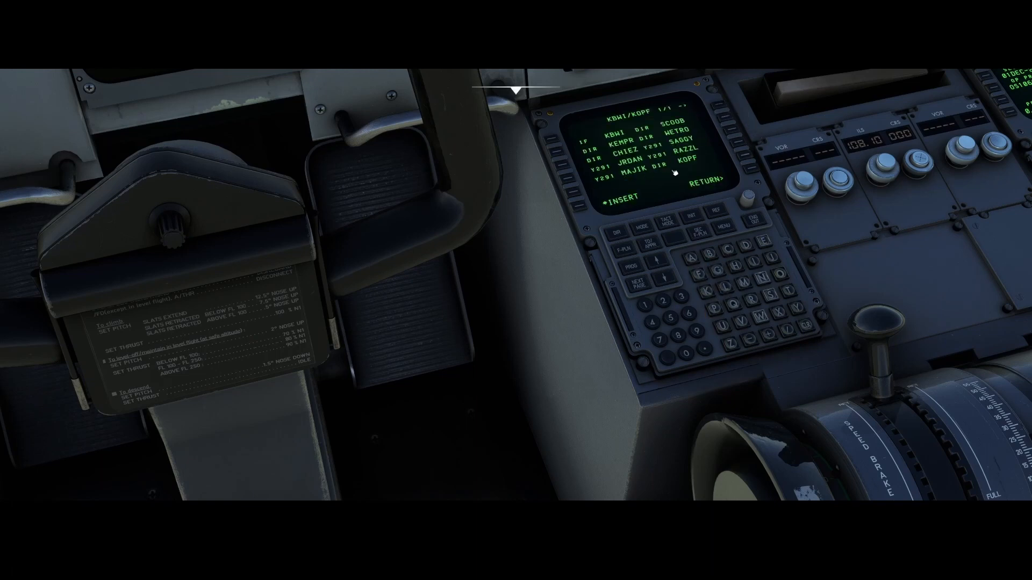
{"action": "mouse_move", "coordinate": [722, 221]}
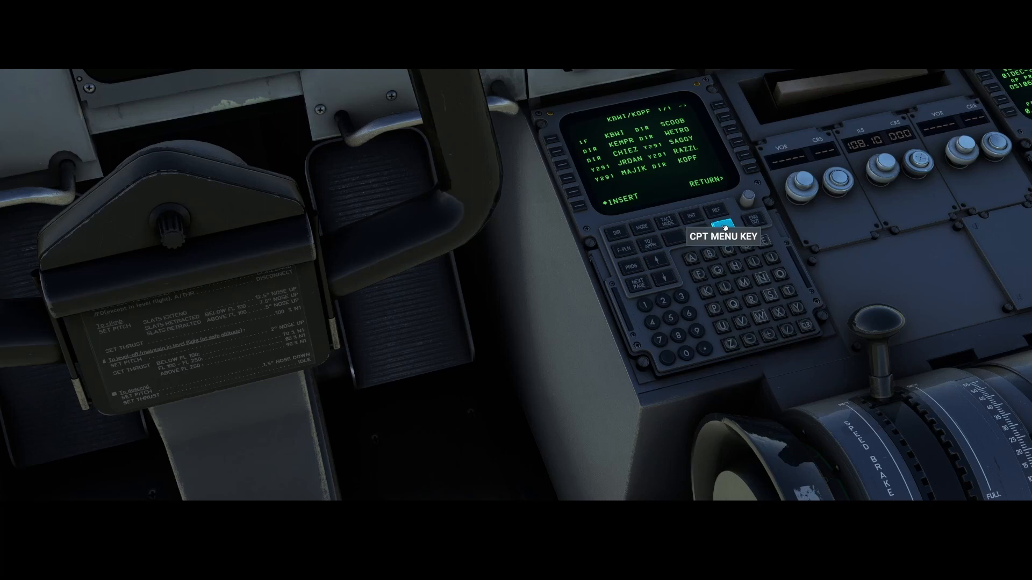